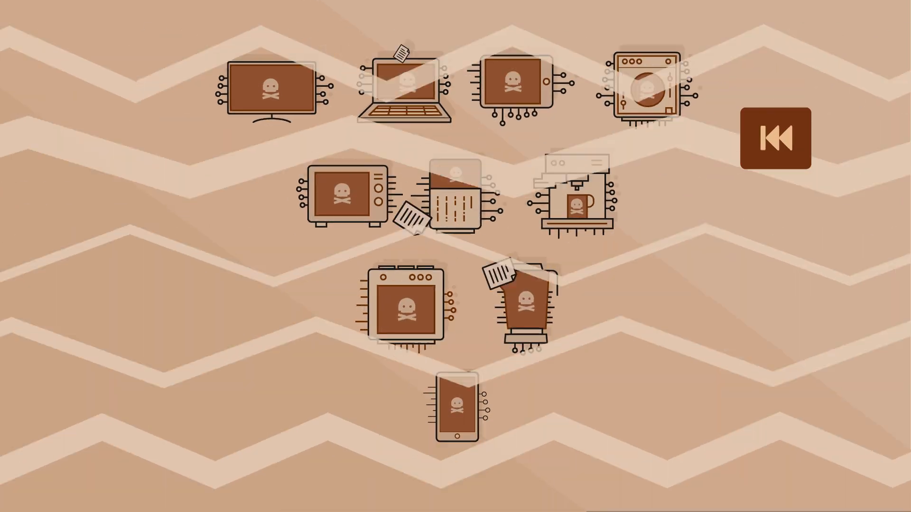
{"action": "left_click", "coordinate": [775, 137]}
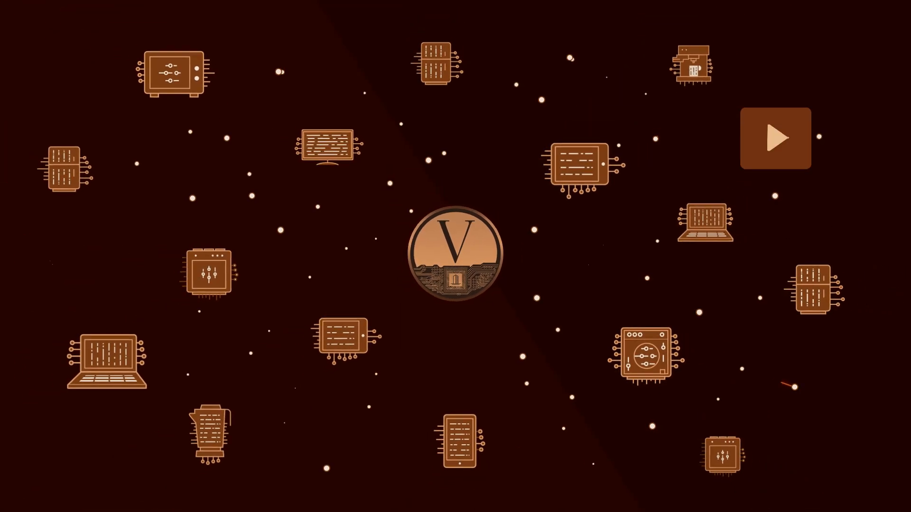
{"action": "left_click", "coordinate": [775, 138]}
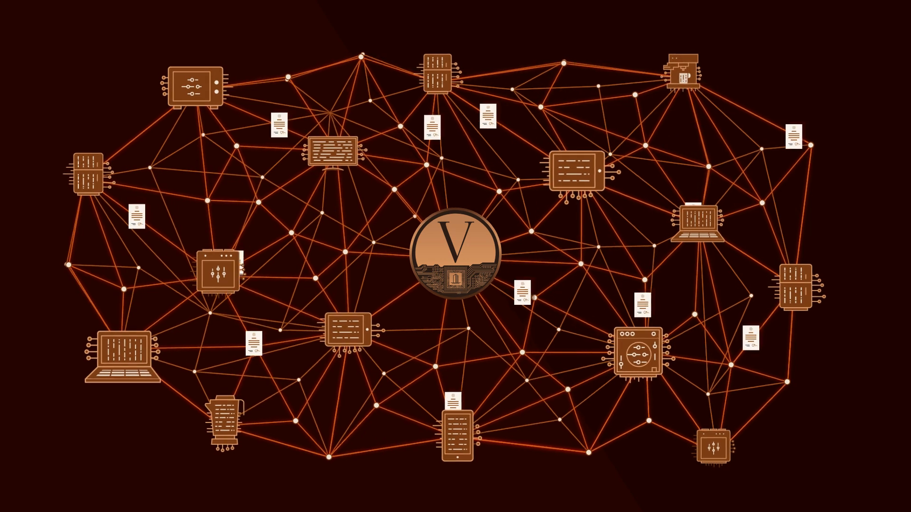